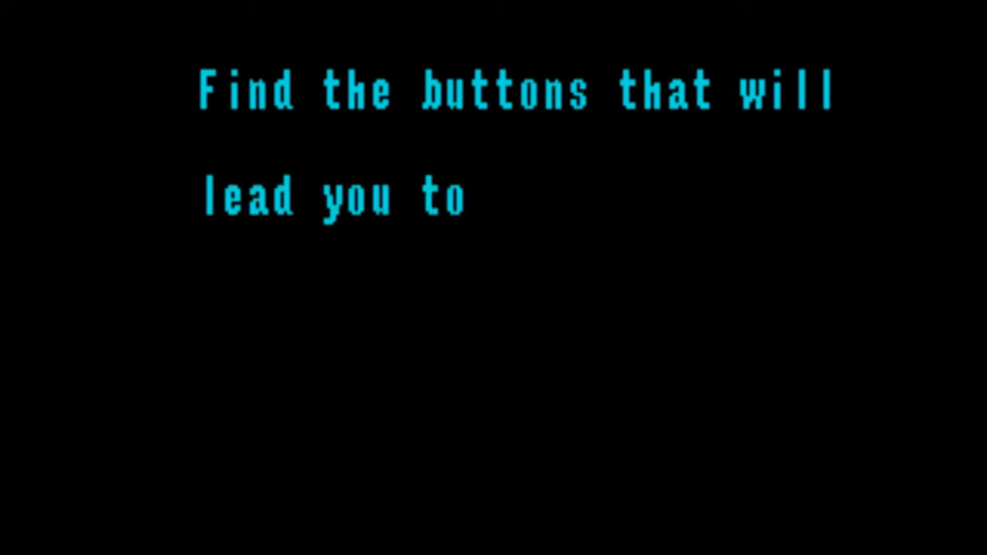
Wait through the opening instructions (stray text 'the Computer Networ' typed) until the coloured-button panel appears.
type("the Computer Networ")
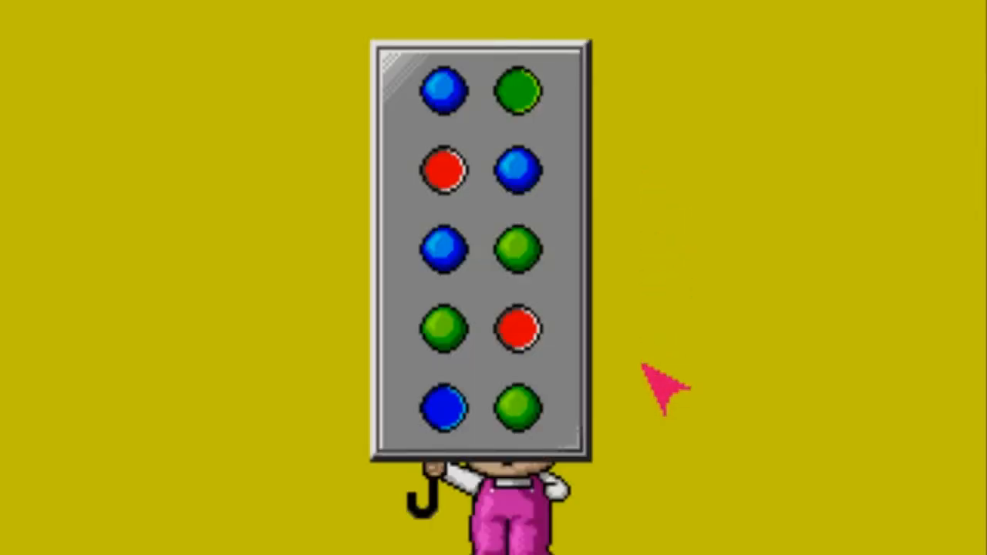
Press a green button and then another on the coloured panel to reach the bathroom scene.
left_click(518, 248)
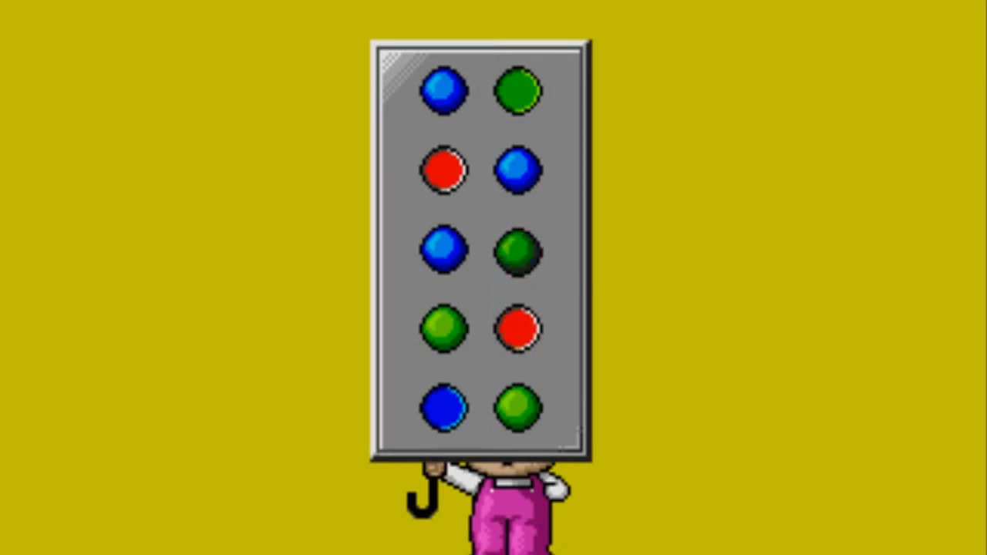
left_click(518, 327)
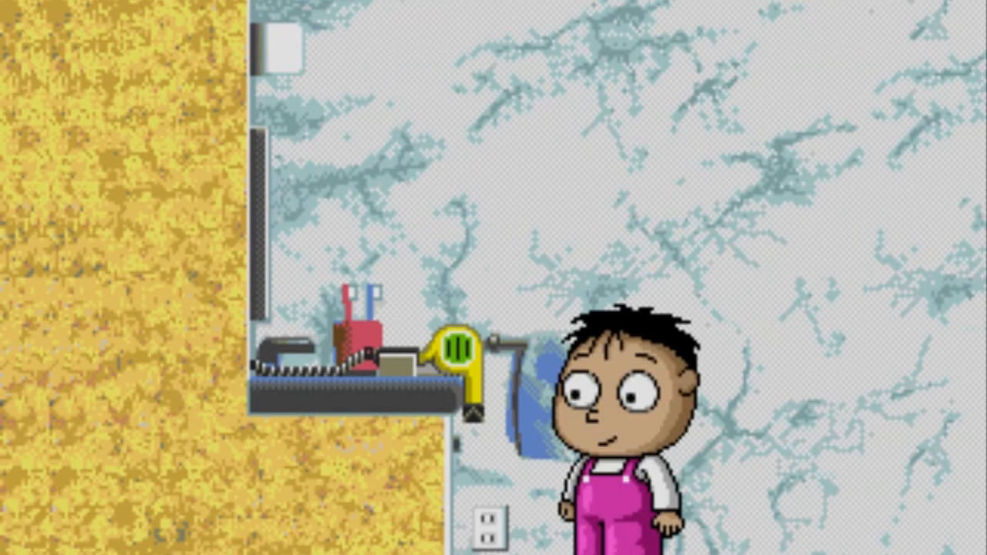
Bring up the hair dryer's H/T/C letter panel and press a C button to reach the light-bulb room.
left_click(460, 362)
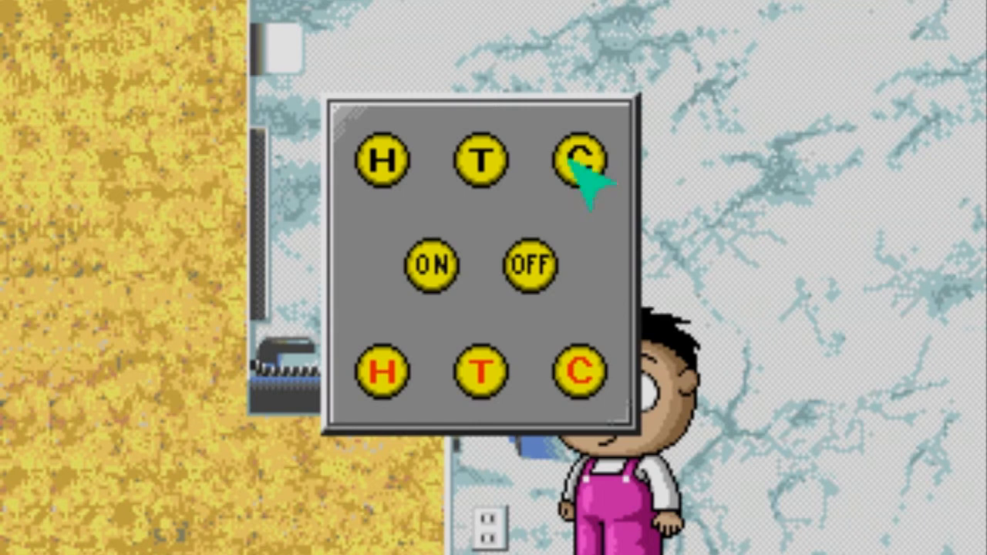
left_click(580, 158)
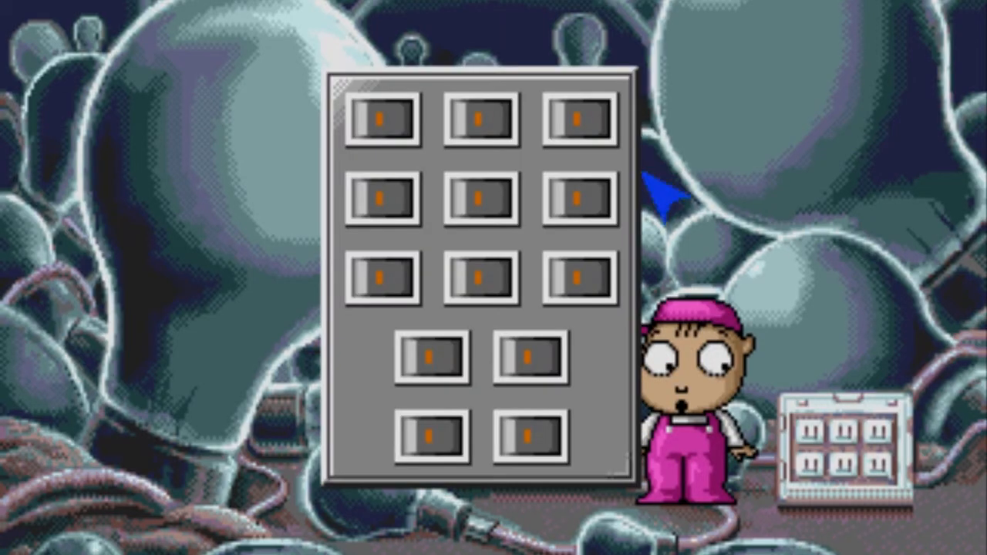
Flip a toggle switch on the light-bulb room's panel to reach the living room.
left_click(486, 275)
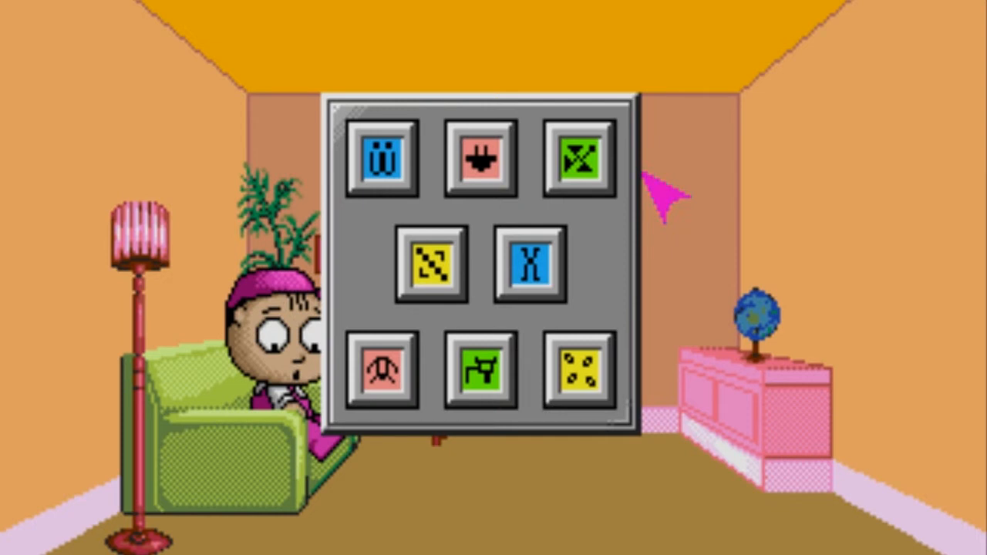
mouse_move(664, 197)
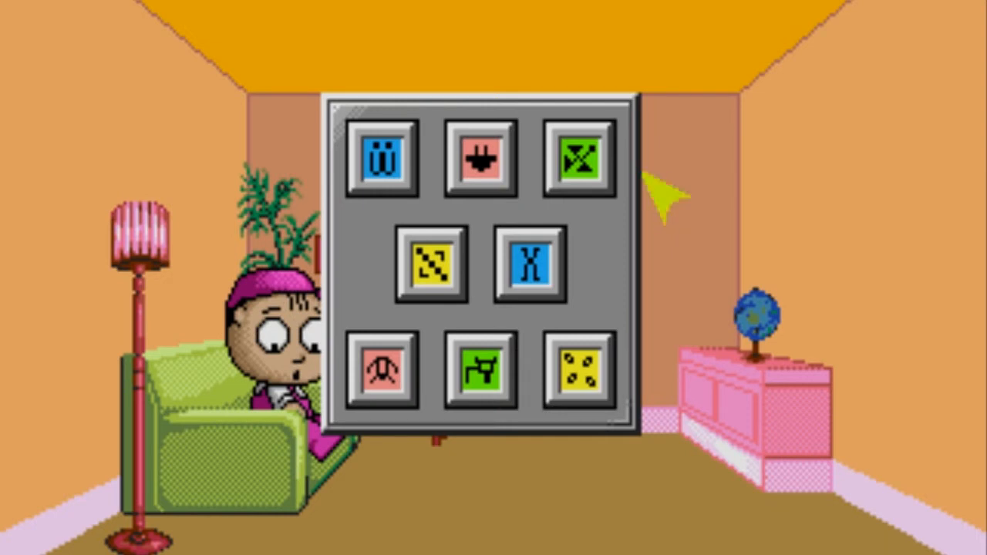
Press a symbol button on the living room sofa panel to reach the hotel corridor of doors.
left_click(480, 372)
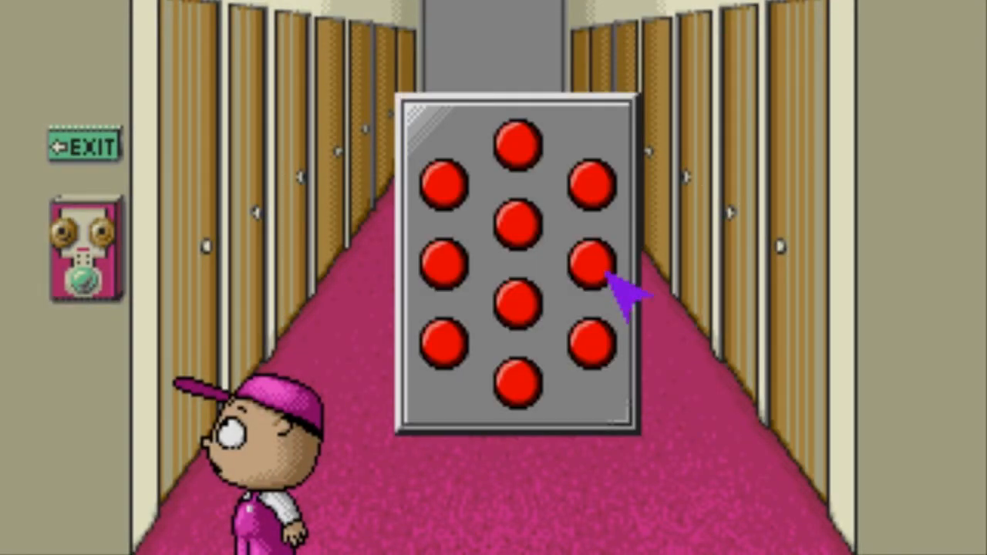
Press a red round button on the hallway panel to return to the coloured panel with one white button.
left_click(591, 260)
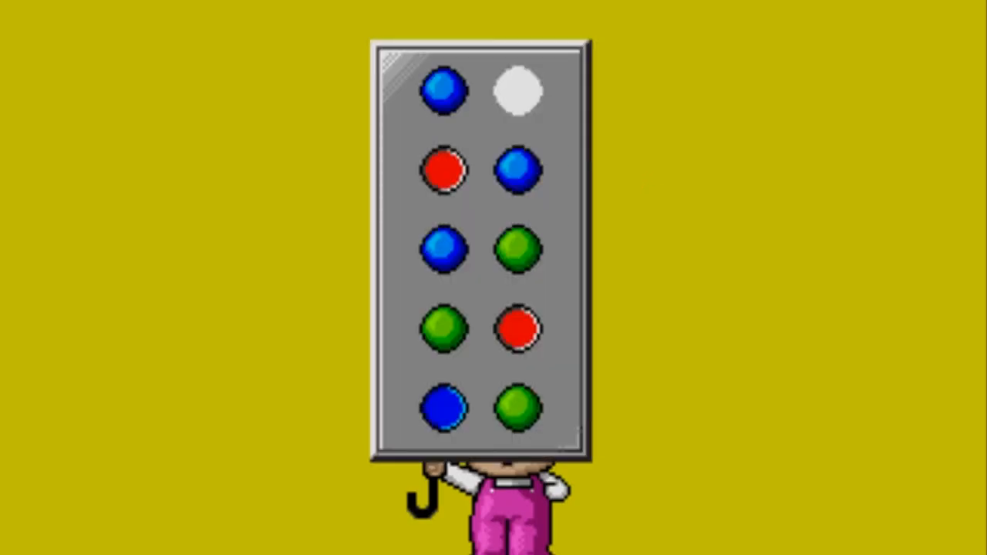
Press the top-right button so the whited-out light turns green and the panel is complete.
left_click(519, 93)
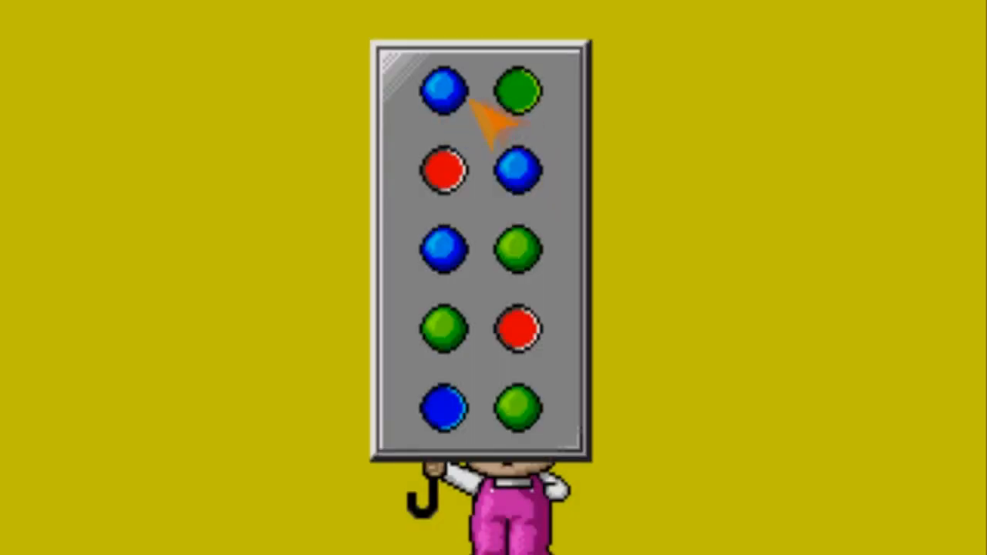
mouse_move(679, 193)
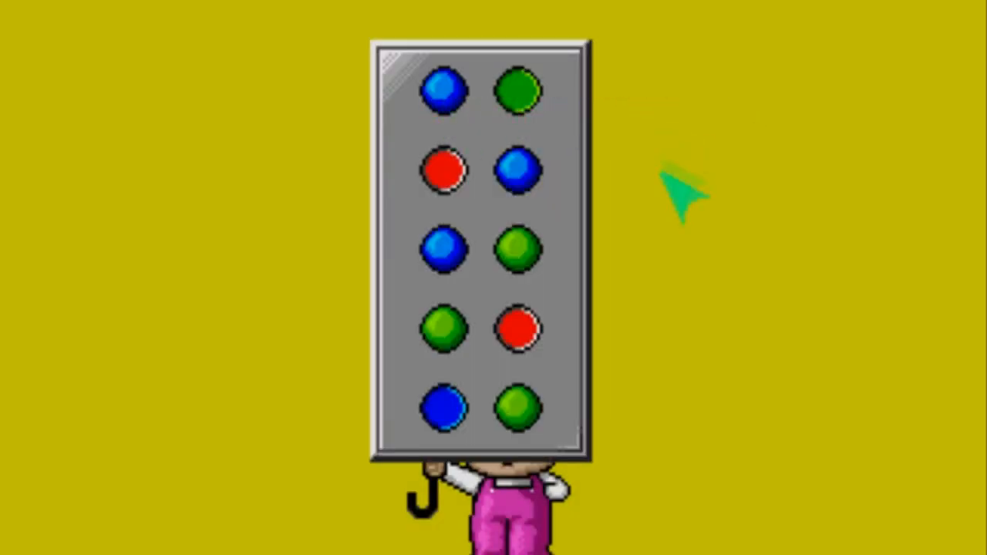
mouse_move(841, 240)
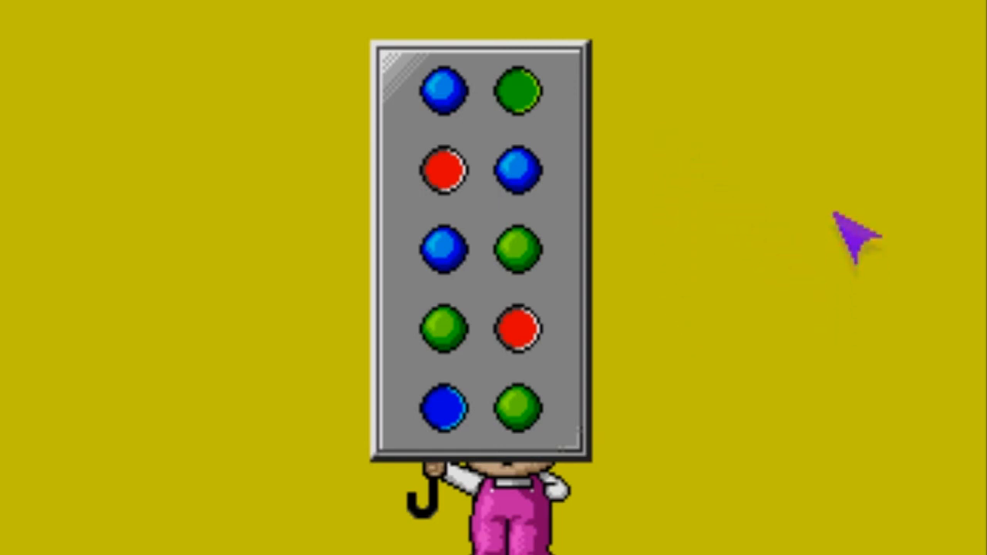
mouse_move(799, 301)
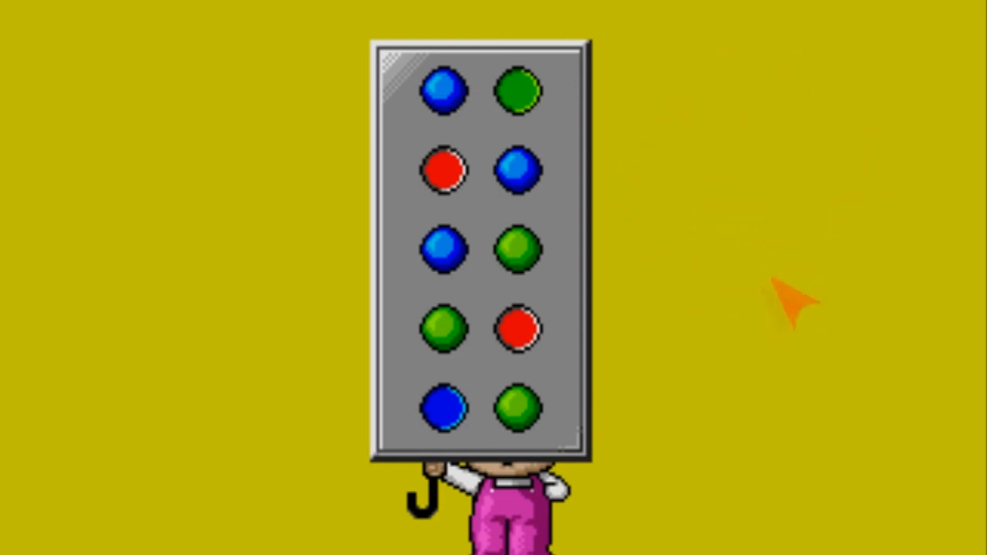
mouse_move(728, 223)
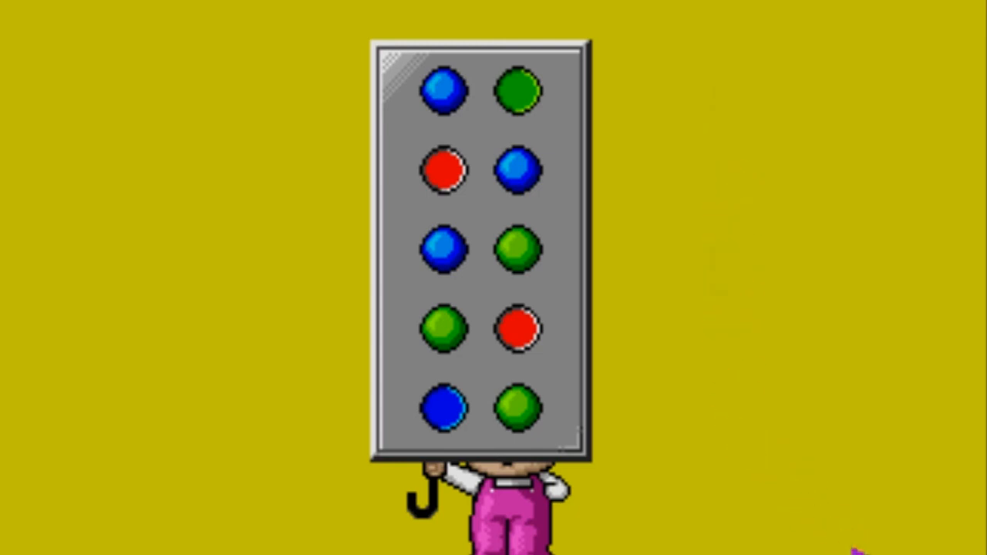
mouse_move(861, 548)
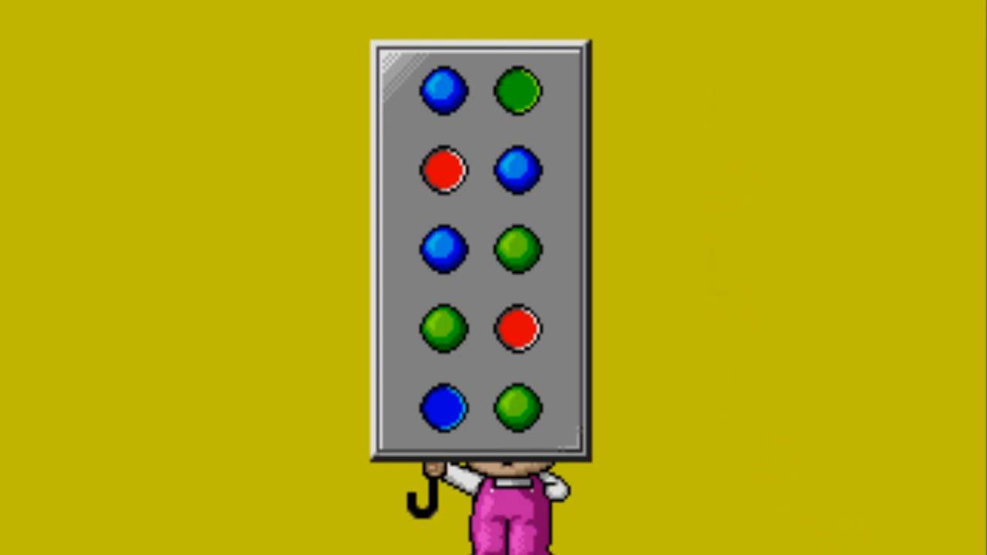